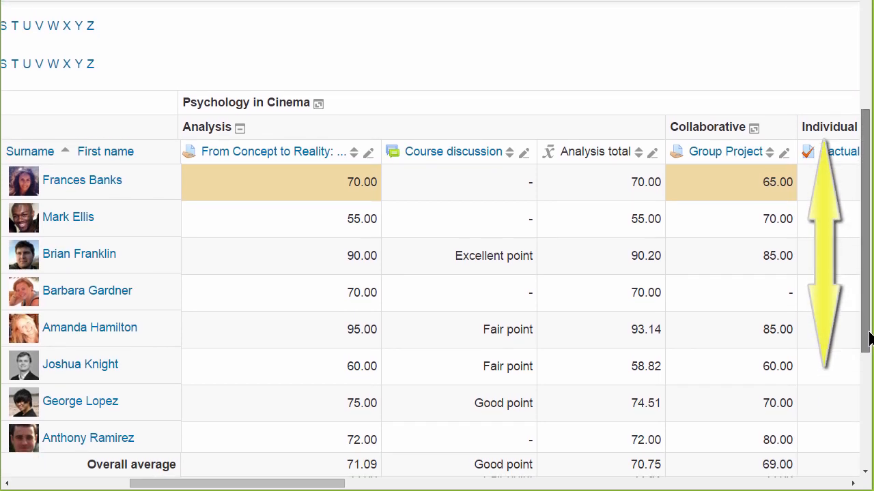
Scroll the grader report and open single view for 'From Concept to Reality: Trauma and Film'.
scroll(down, 3)
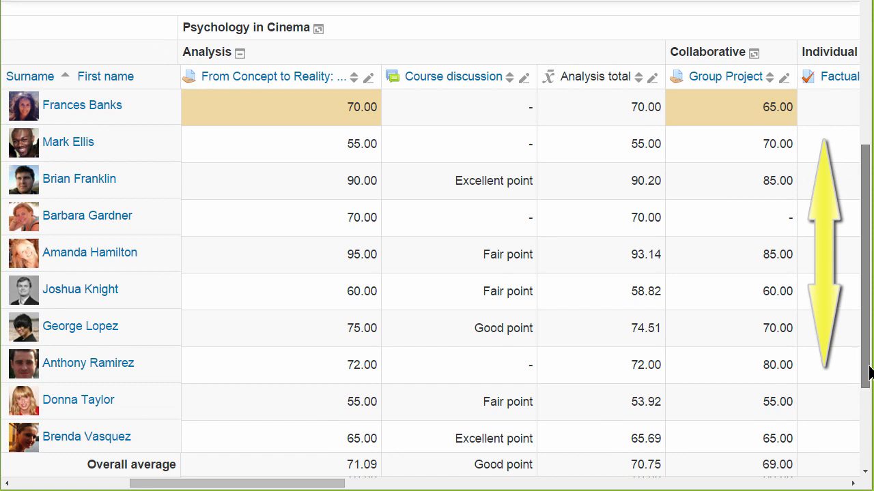
scroll(down, 3)
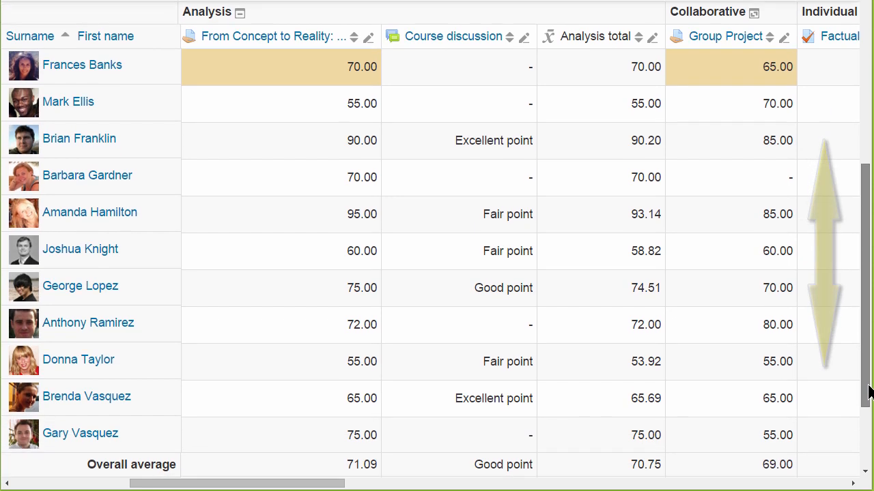
scroll(down, 3)
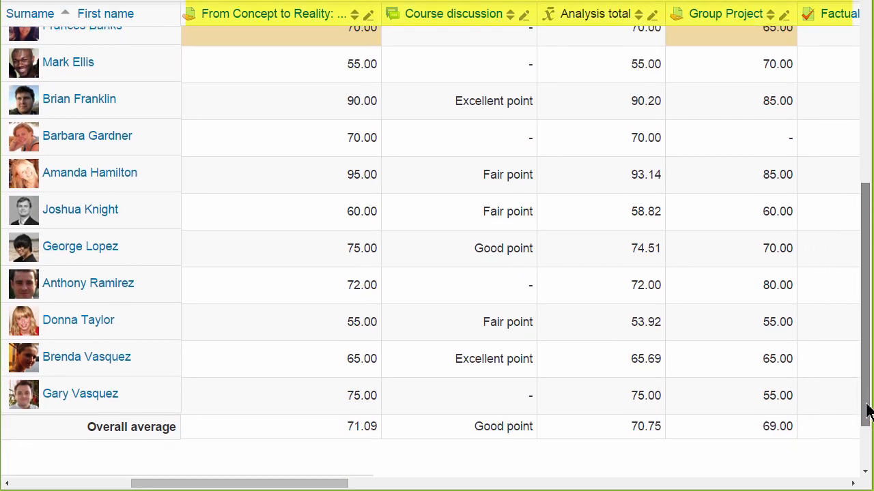
scroll(down, 3)
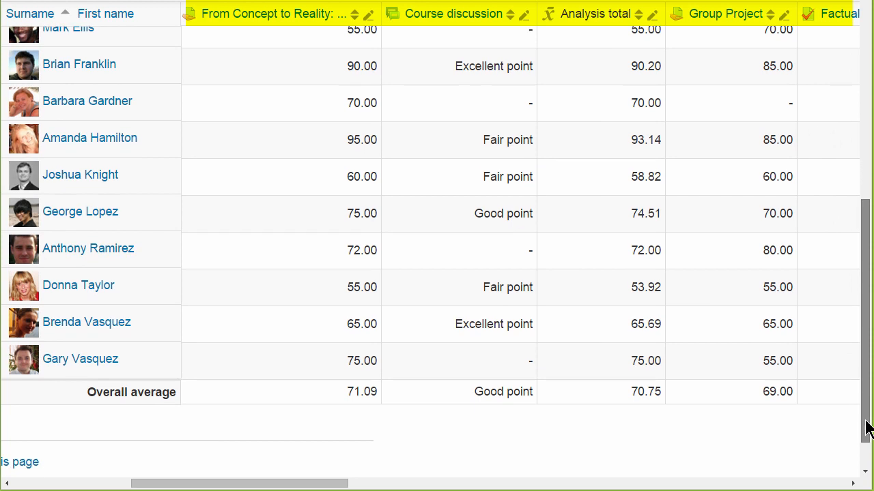
scroll(down, 3)
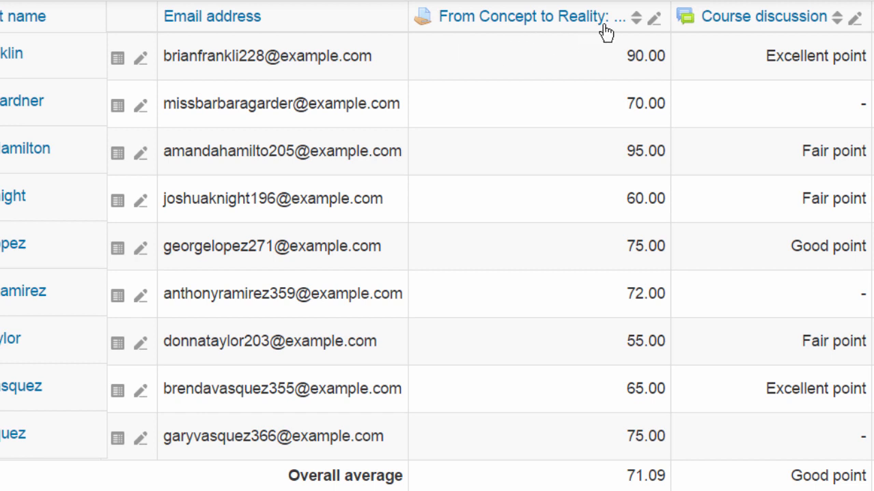
mouse_move(654, 16)
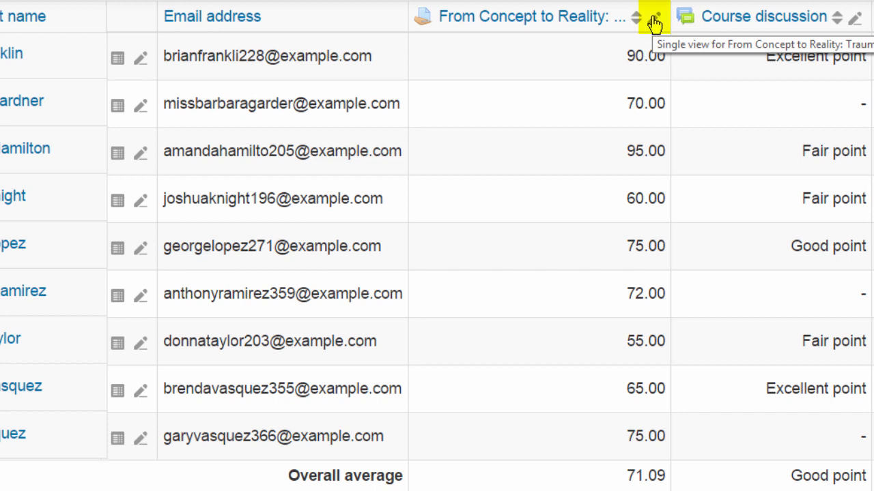
click(657, 15)
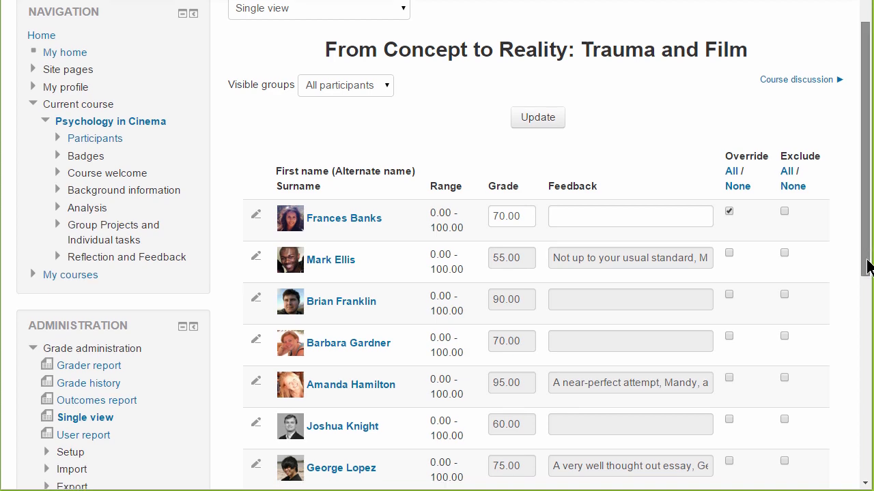
Scroll through every student's grade and feedback down to the Bulk insert section.
scroll(down, 3)
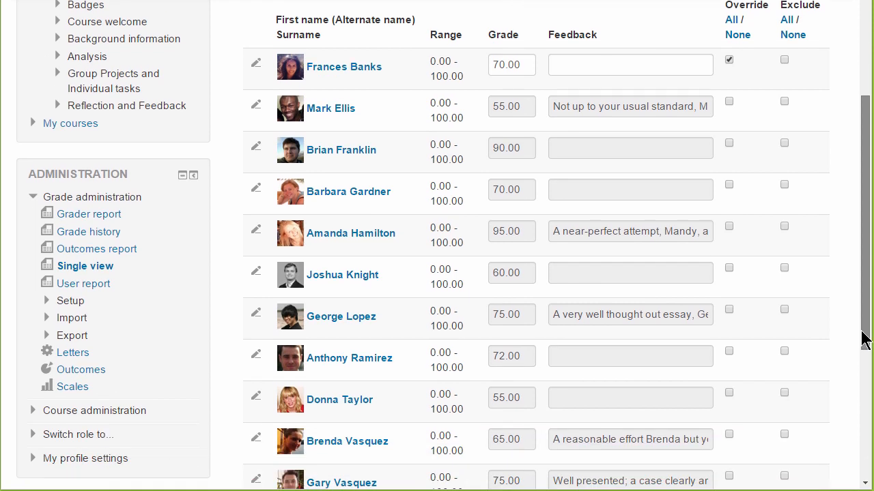
scroll(down, 3)
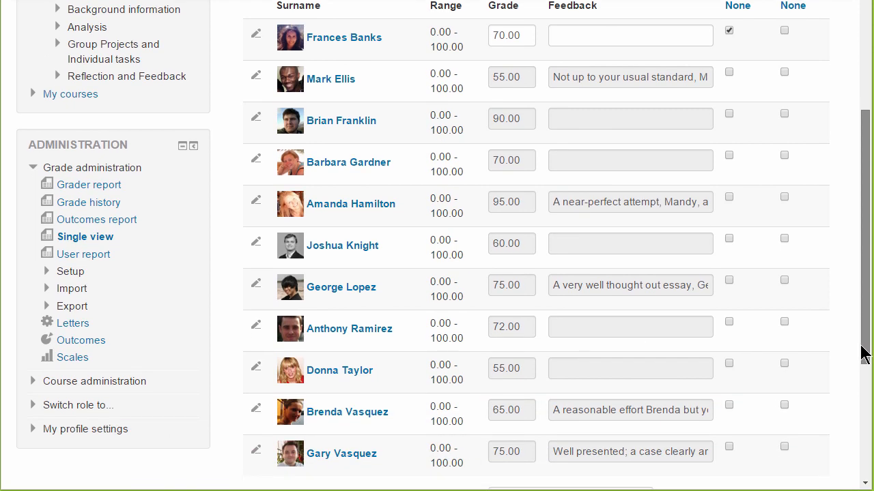
scroll(down, 3)
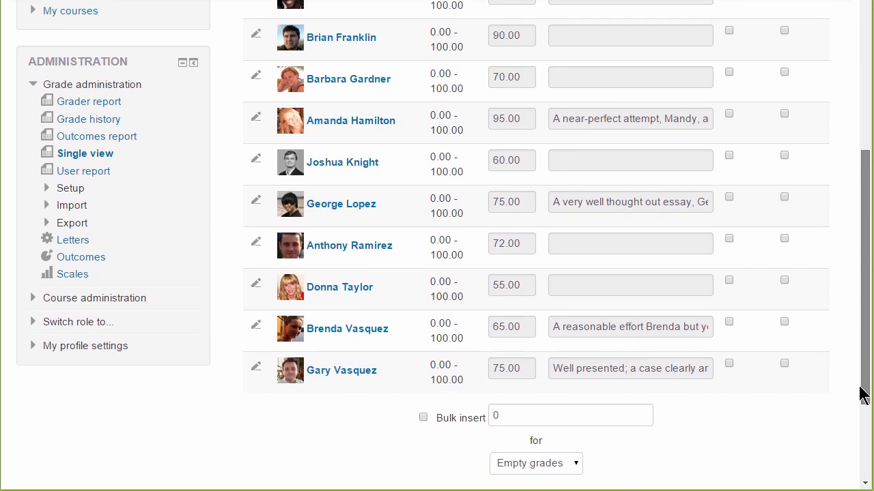
scroll(down, 3)
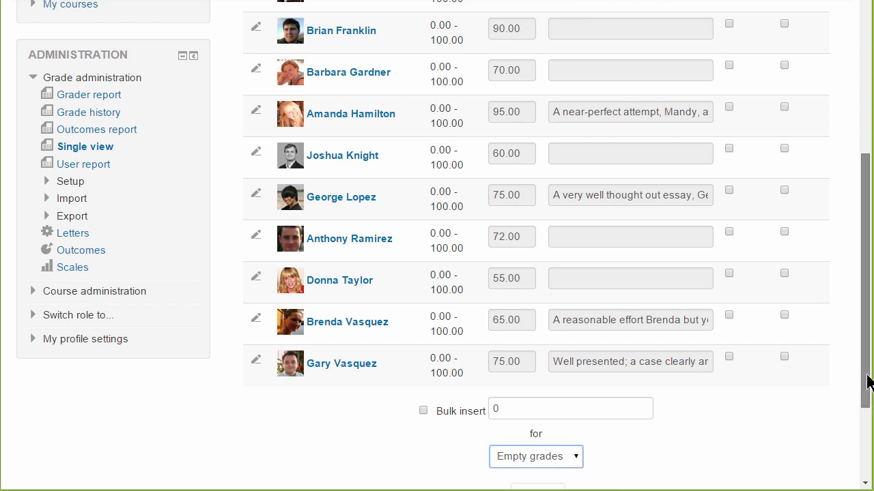
scroll(down, 3)
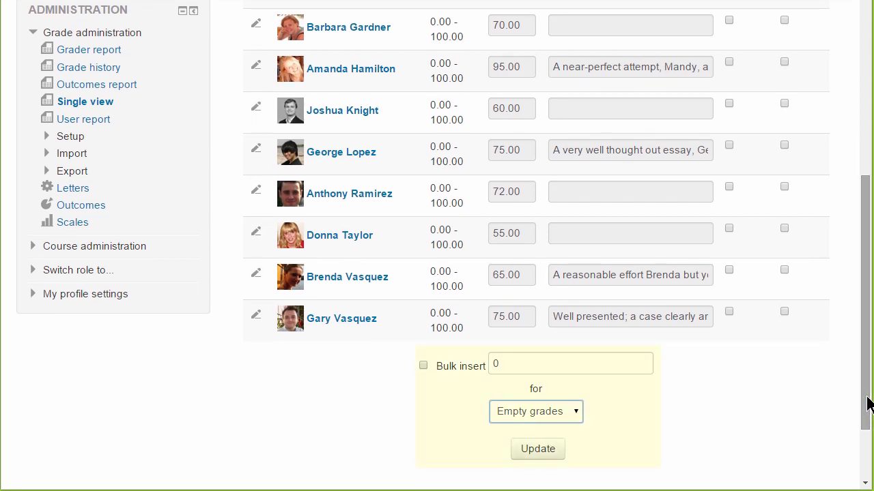
click(535, 411)
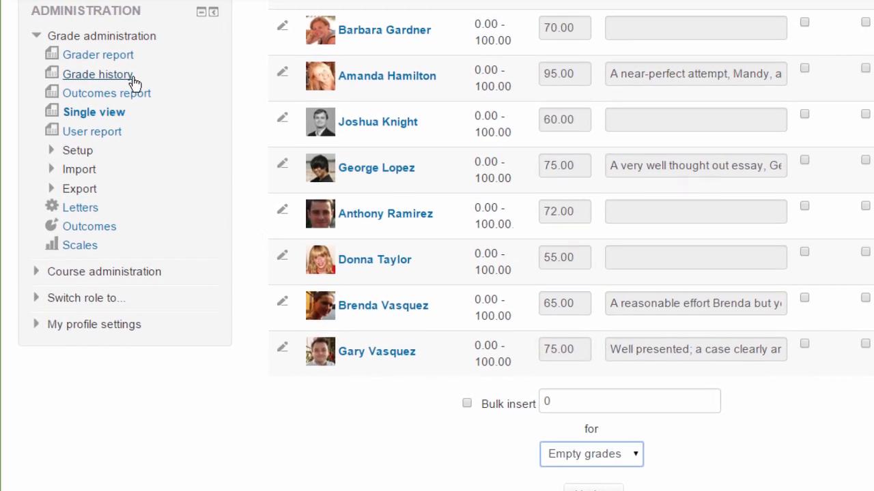
click(98, 73)
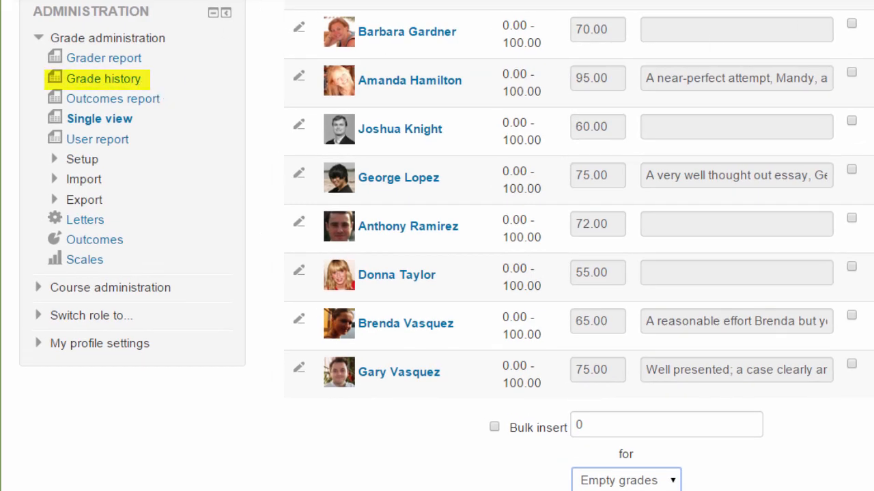
click(99, 77)
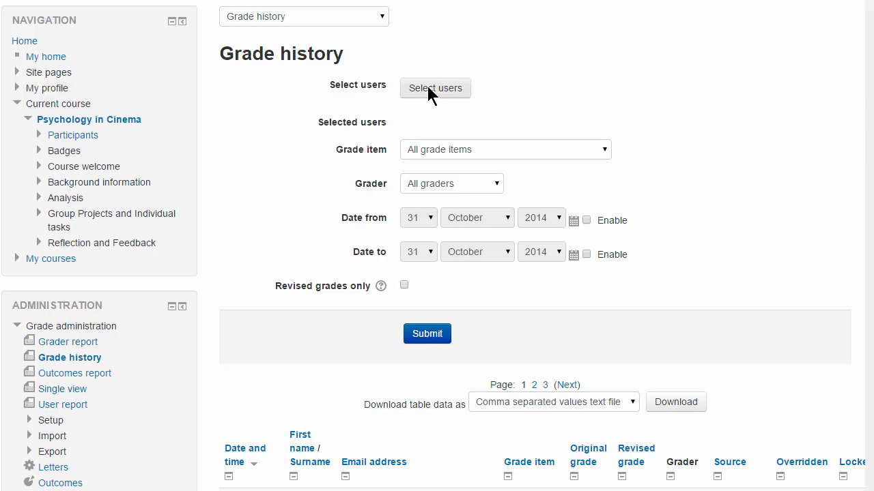
click(435, 87)
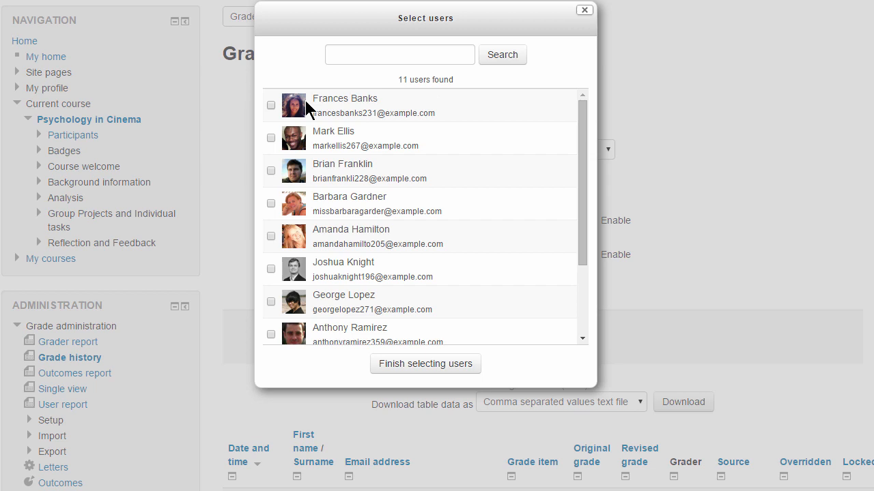
click(271, 106)
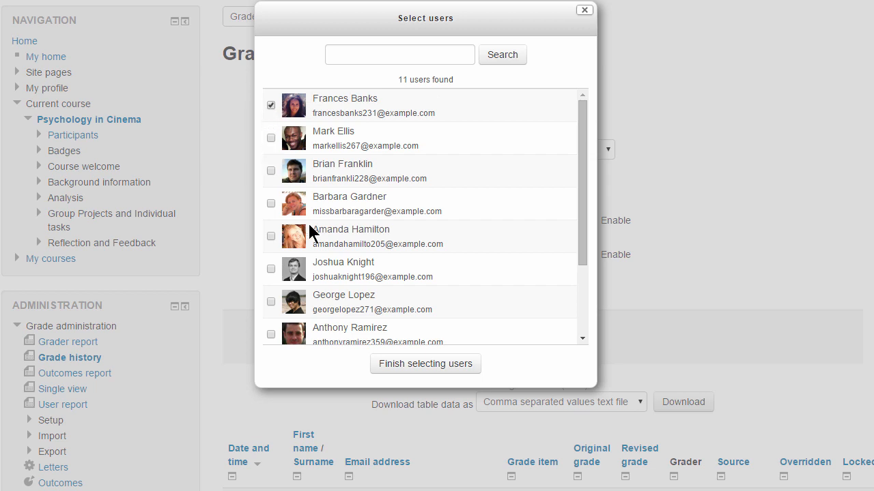
click(425, 364)
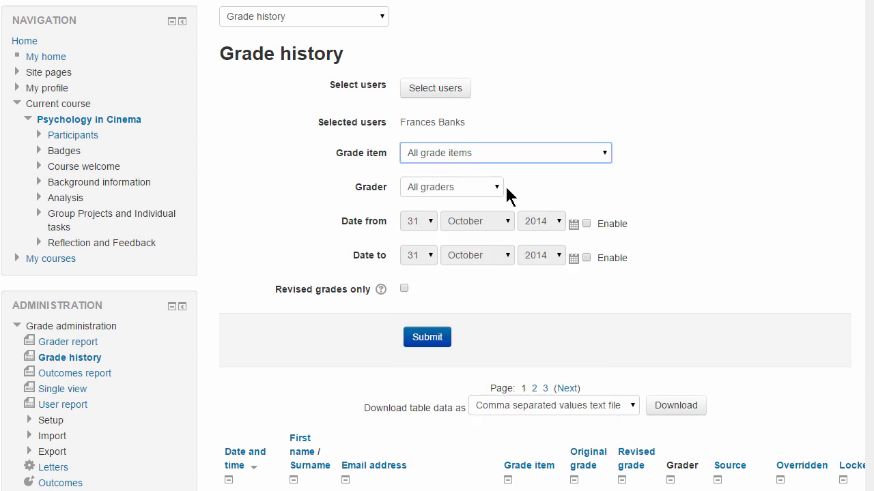
mouse_move(538, 212)
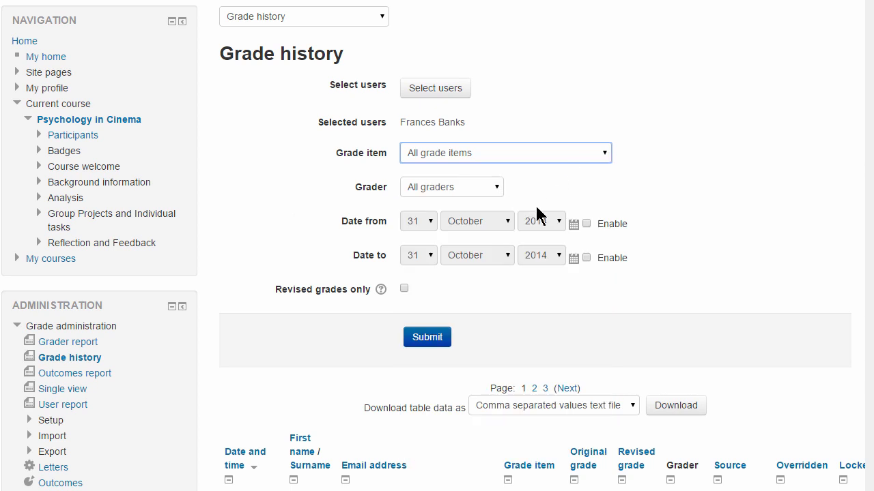
mouse_move(587, 264)
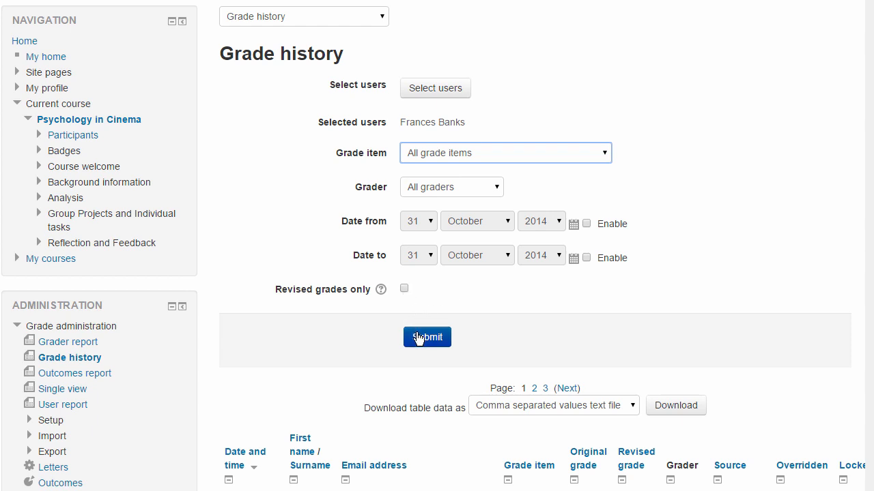
click(427, 337)
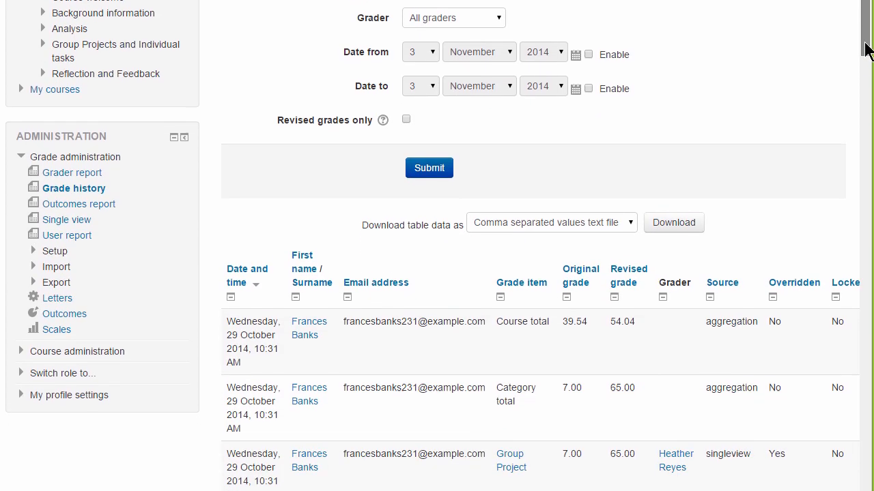
scroll(down, 3)
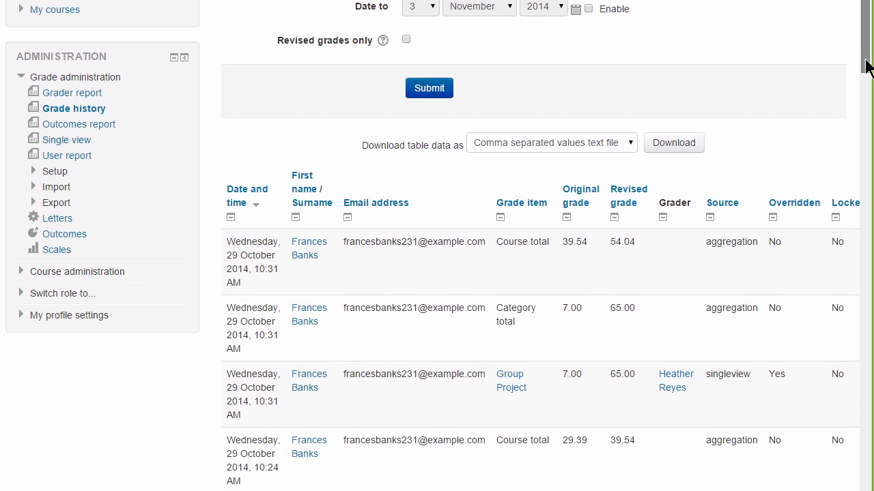
scroll(down, 3)
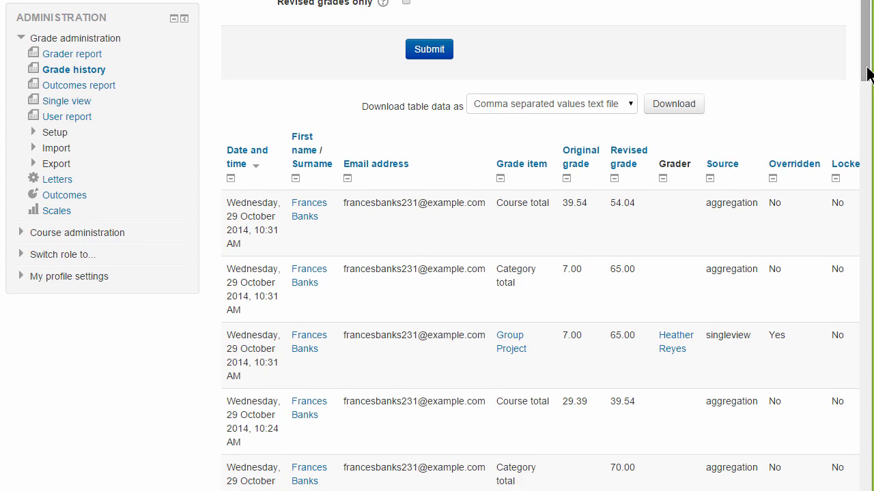
mouse_move(75, 132)
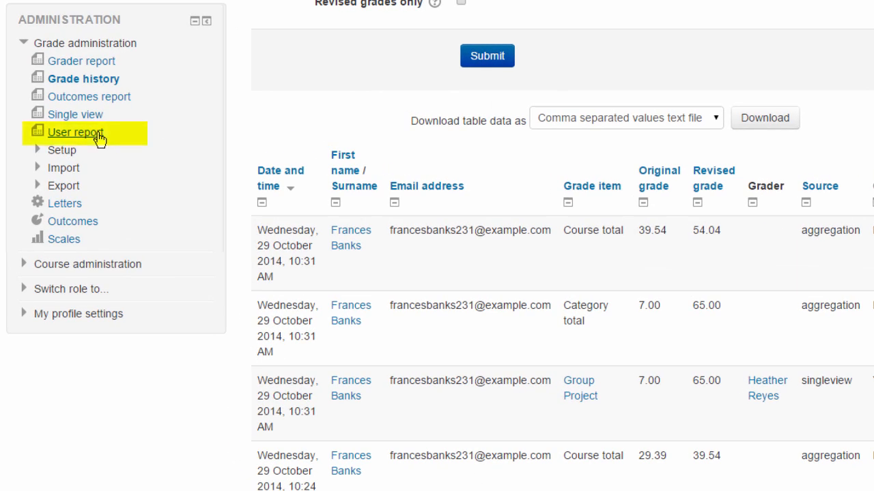
click(75, 132)
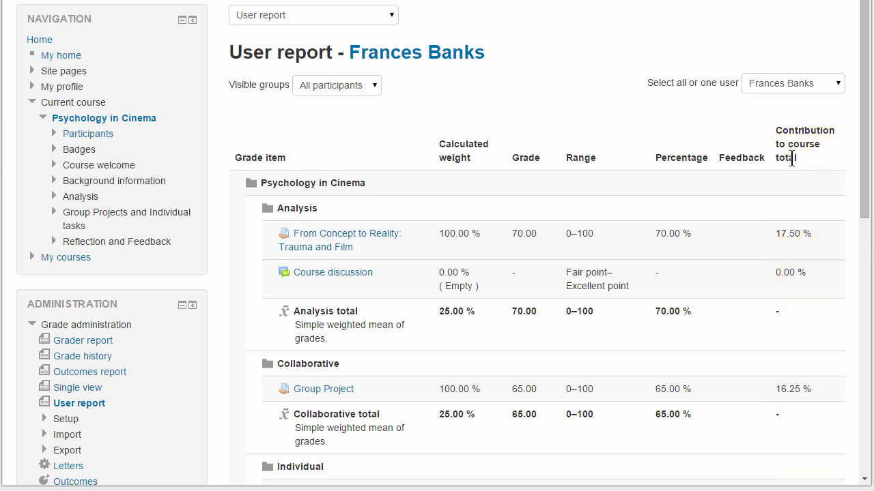
mouse_move(422, 48)
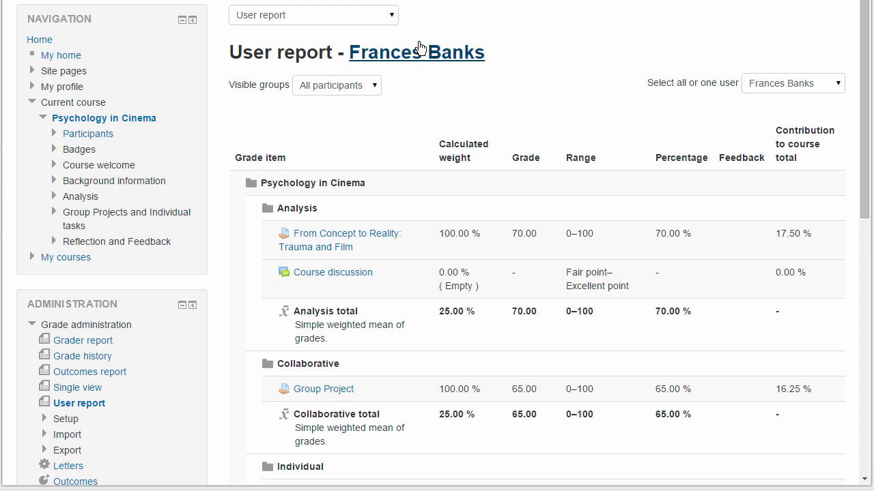
click(312, 14)
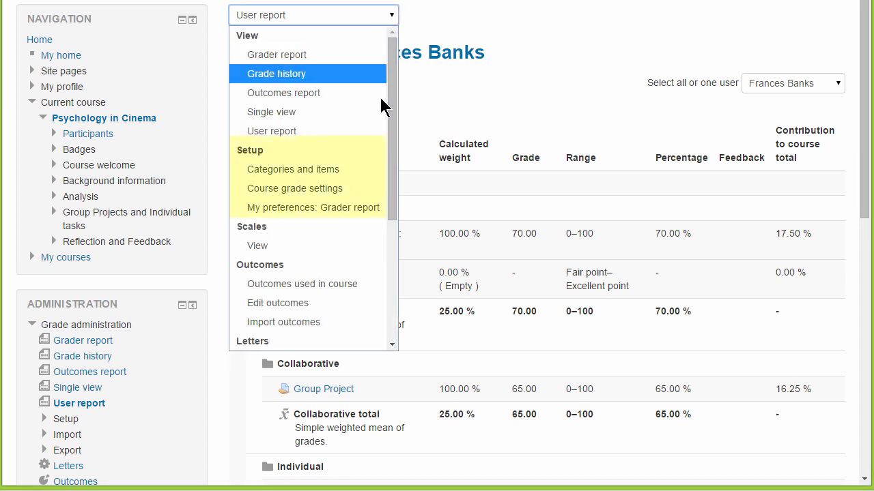
mouse_move(363, 216)
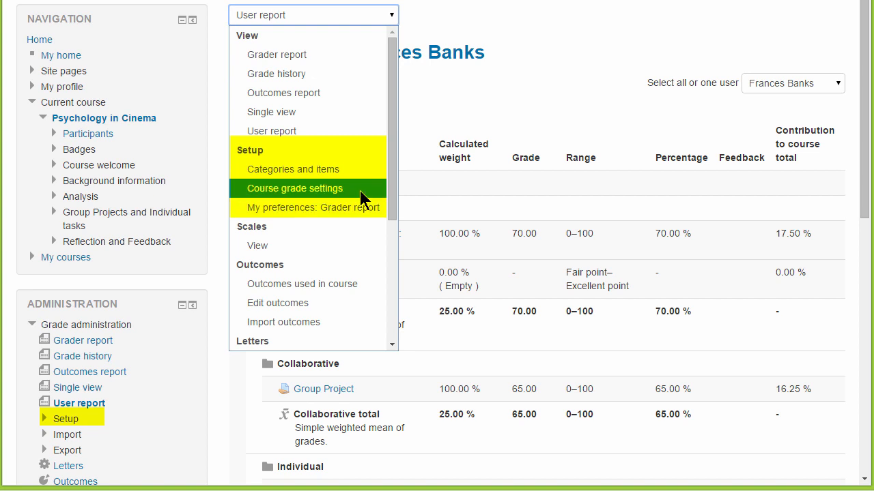
mouse_move(293, 169)
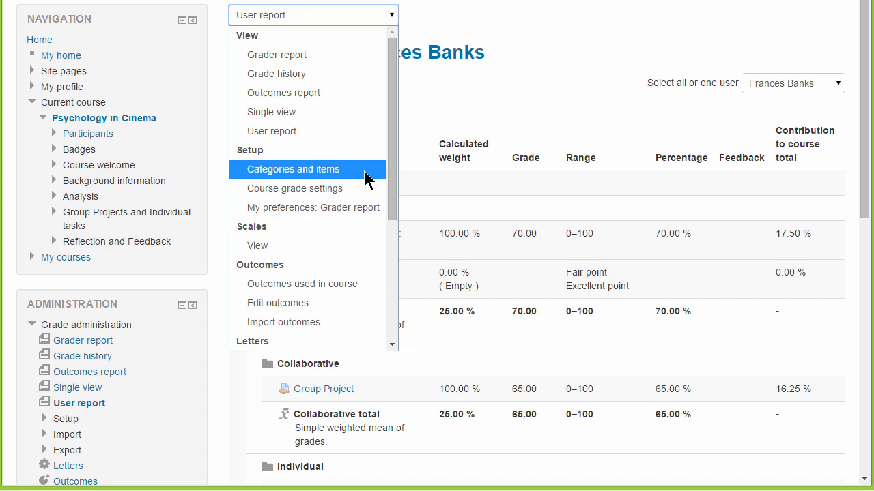
Edit the Psychology in Cinema course category settings under Setup > Categories and items.
click(293, 169)
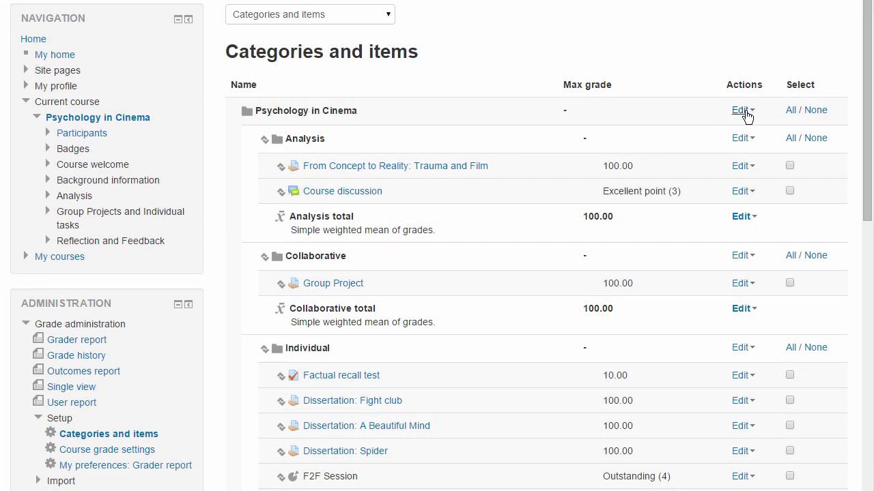
click(741, 110)
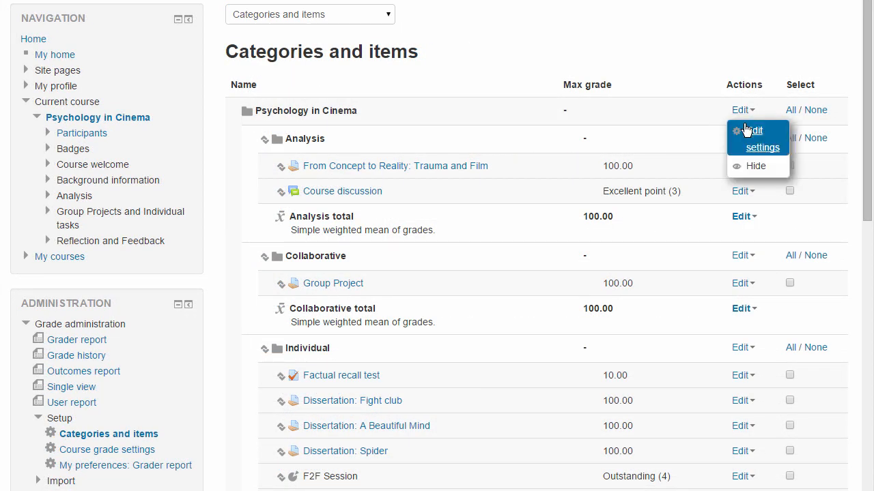
click(762, 139)
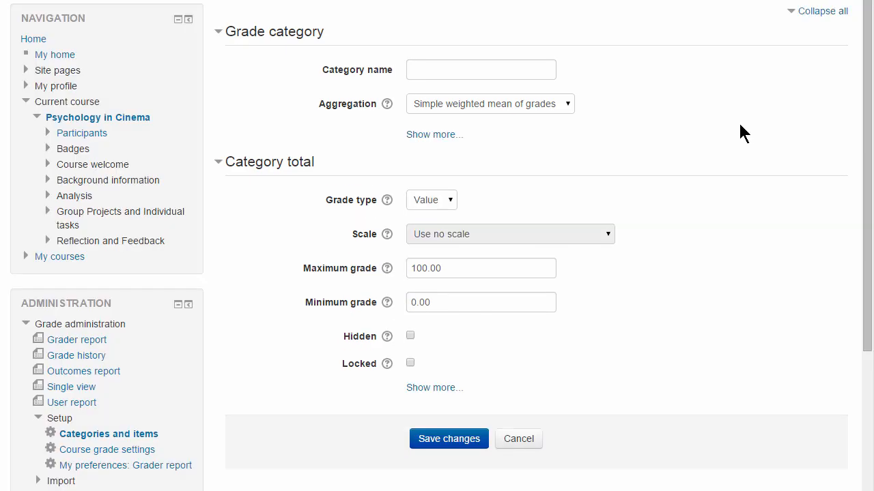
click(489, 103)
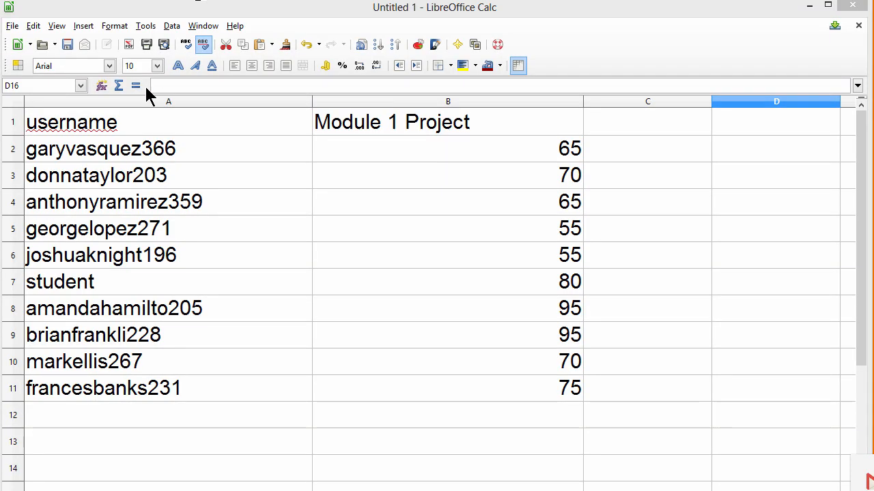
Select cells A1 to B11 holding usernames and Module 1 Project scores.
click(71, 122)
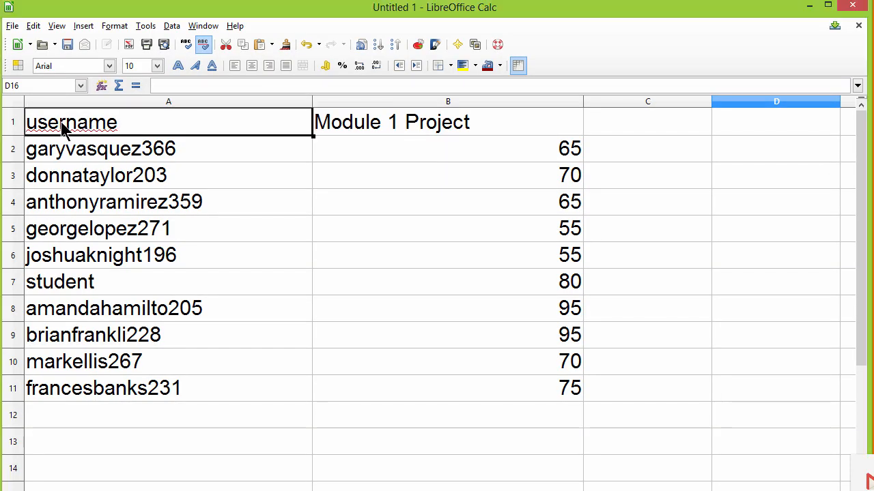
drag(68, 122, 448, 334)
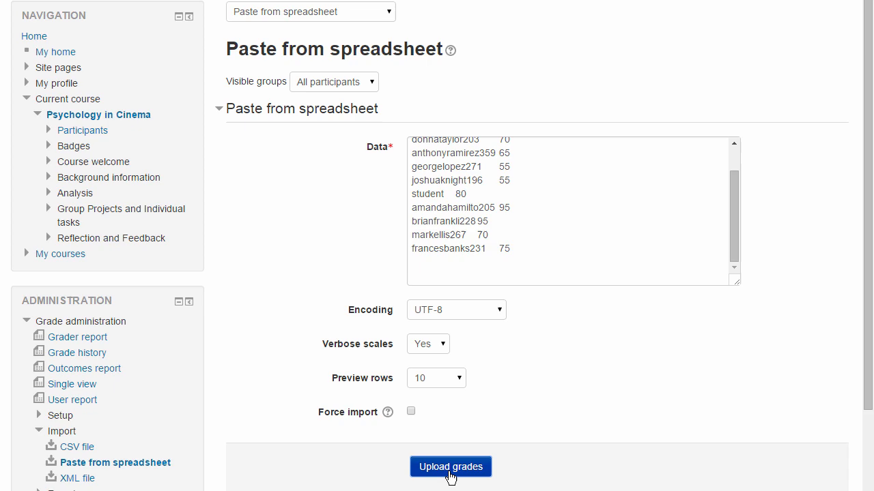
Upload the pasted grades, confirm the Module 1 Project mapping, and continue to the grader report.
click(449, 467)
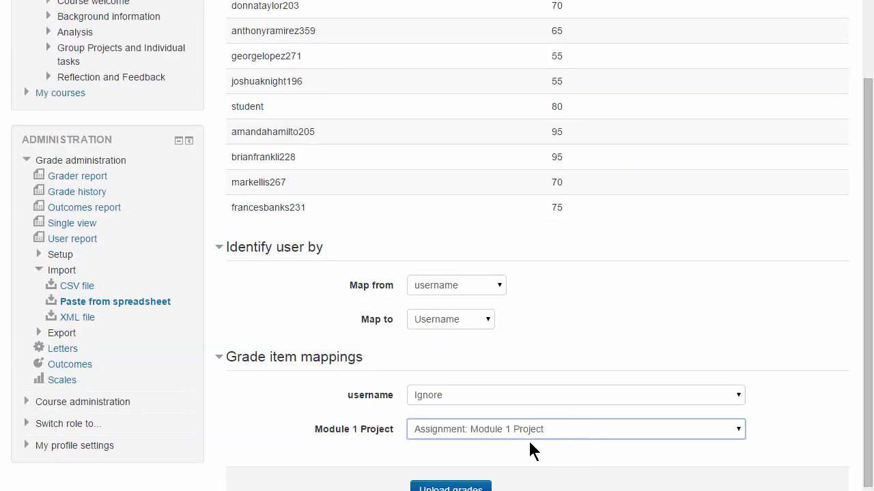
click(450, 488)
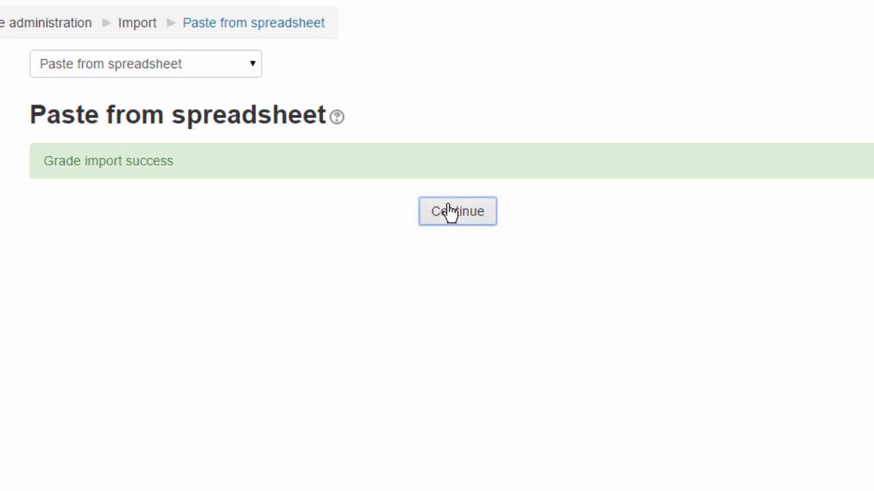
click(457, 211)
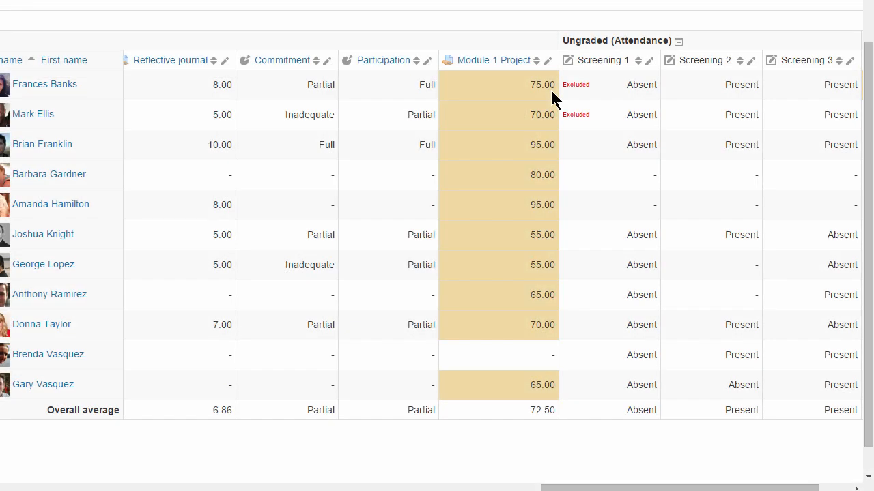